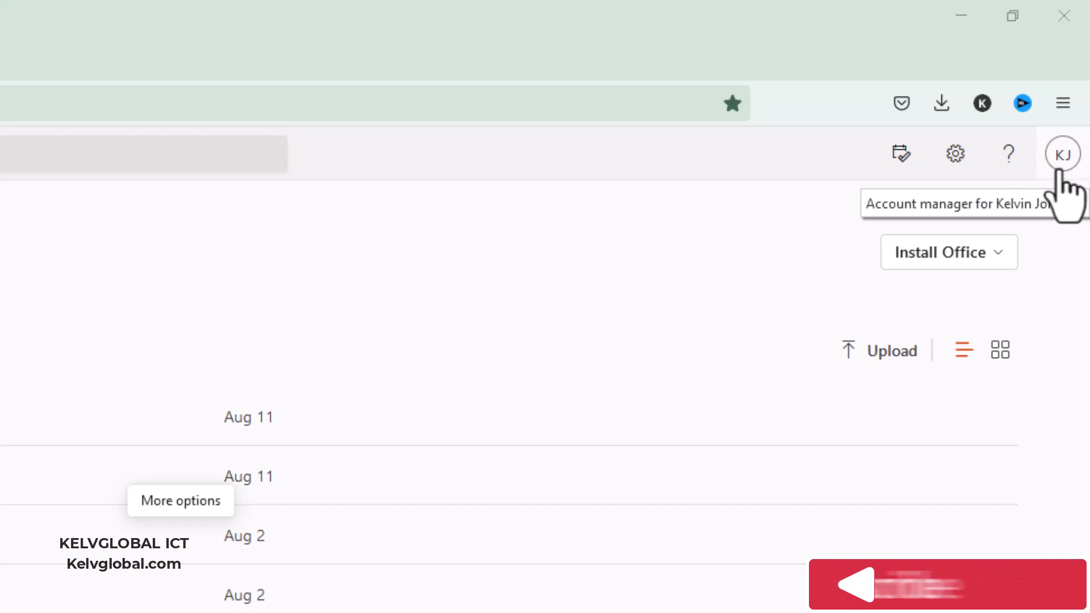
- View the signed-in user's full Microsoft account page from the profile menu
click(1063, 154)
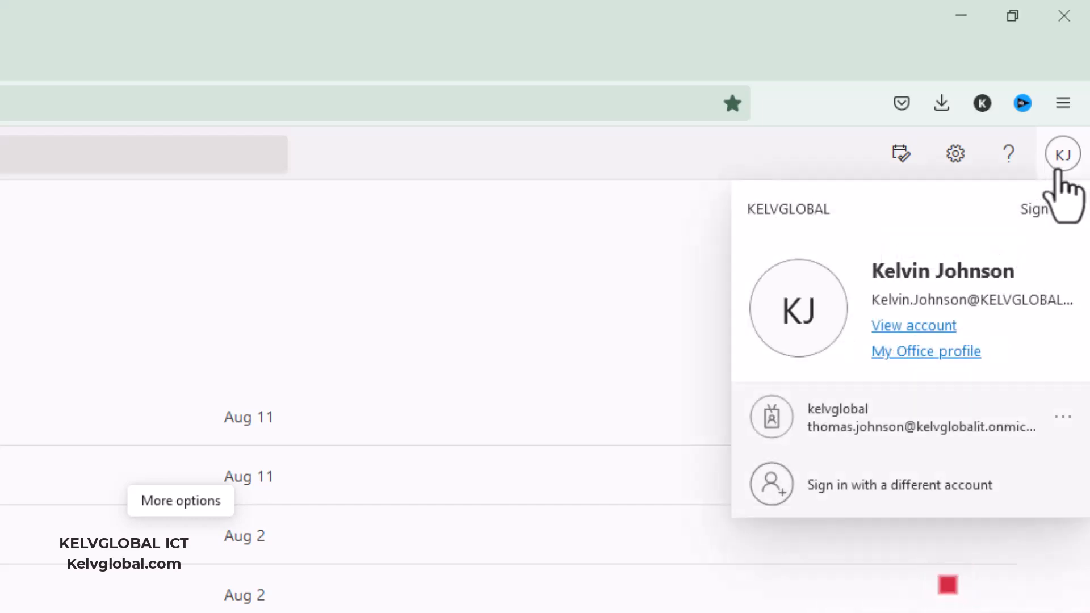
mouse_move(878, 354)
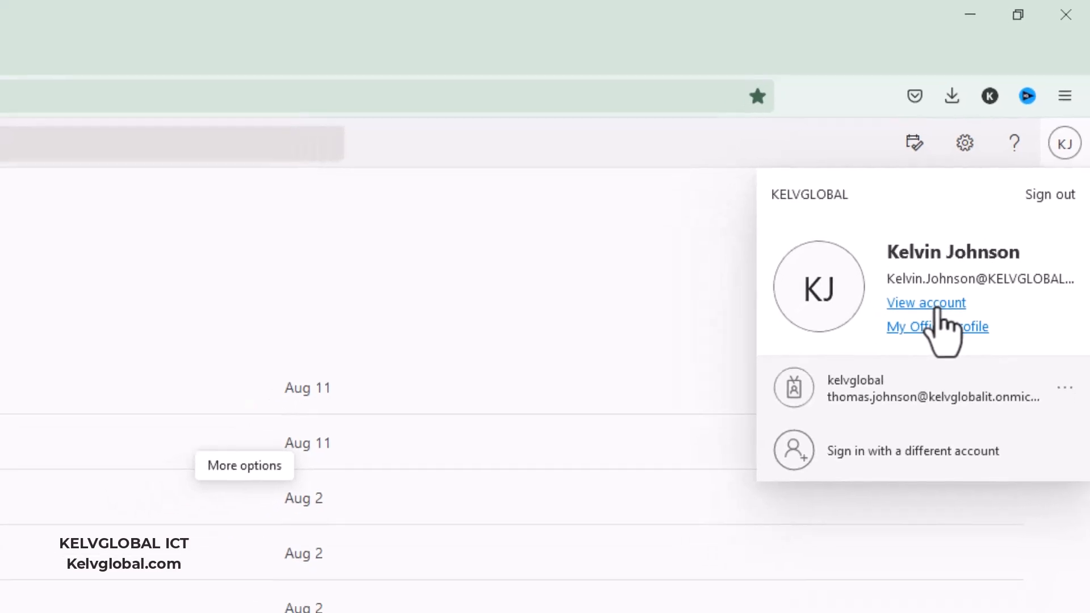
click(925, 302)
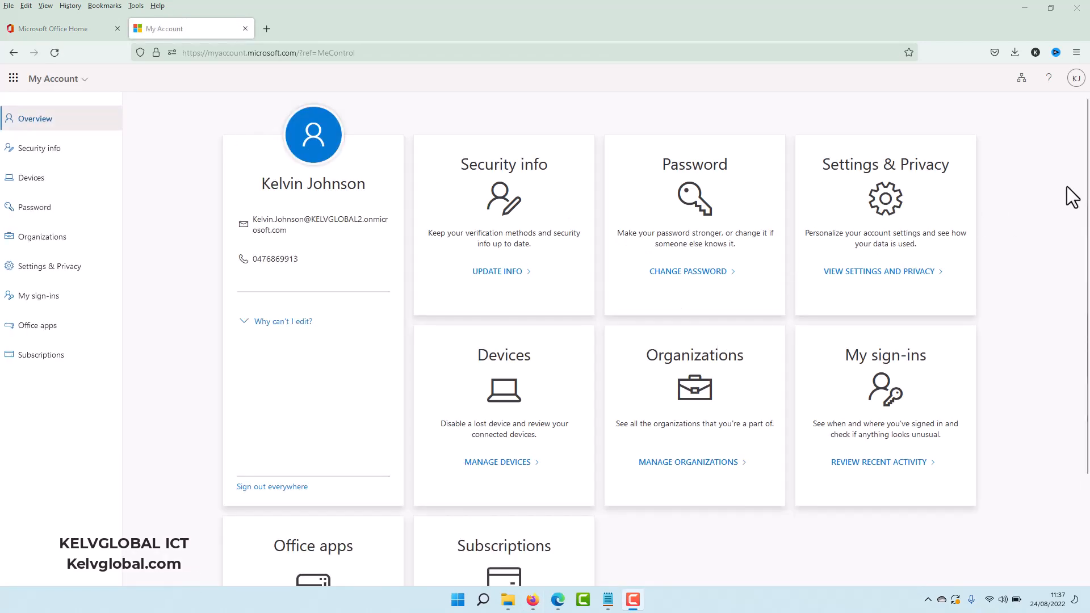
- View the licenses listed on the Subscriptions card of the account overview
scroll(down, 3)
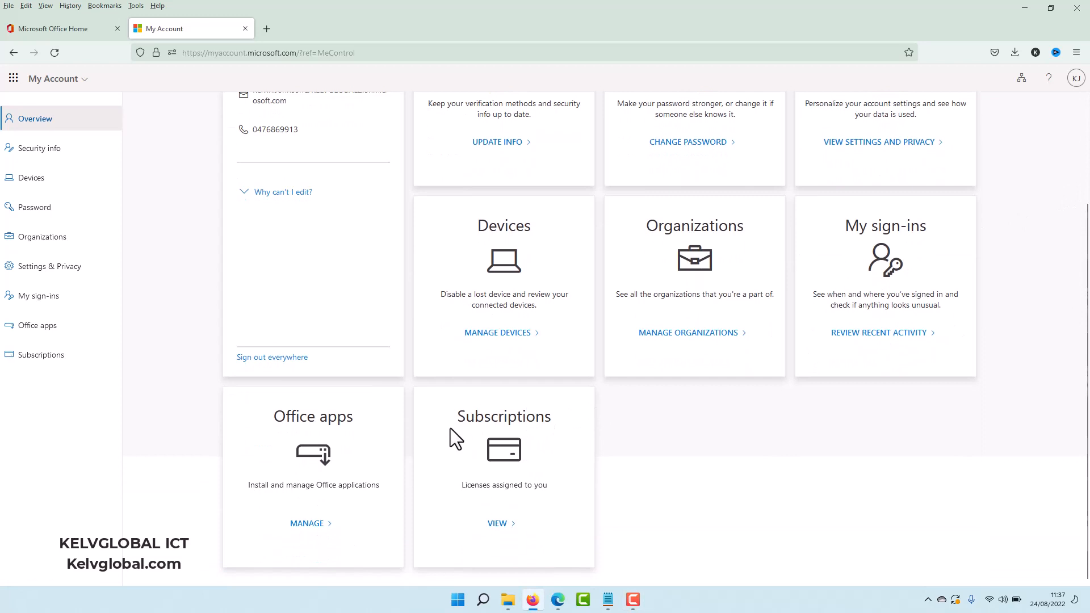
mouse_move(502, 502)
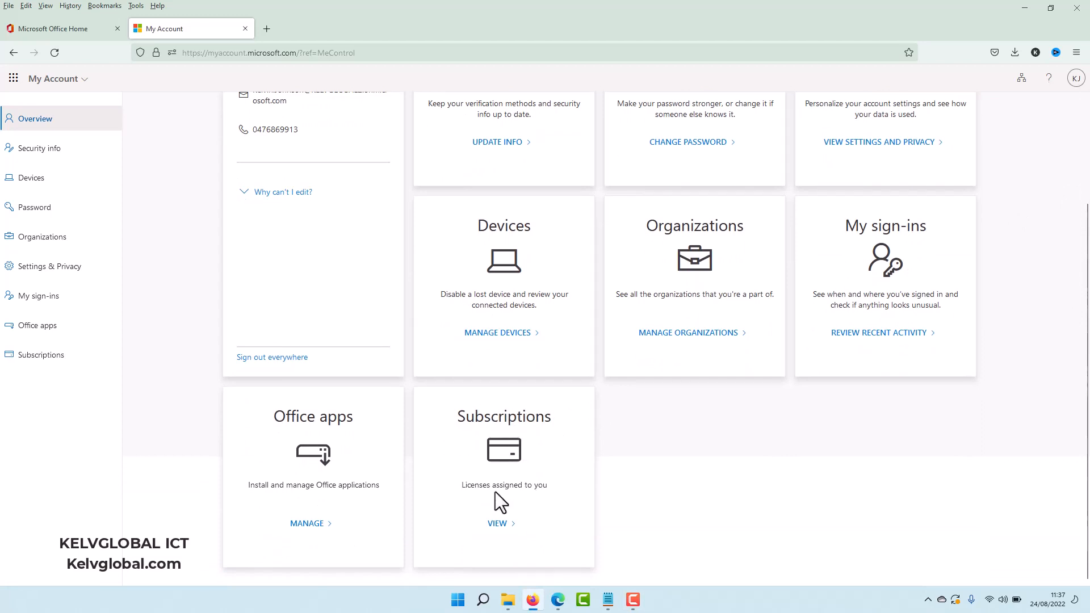
mouse_move(497, 523)
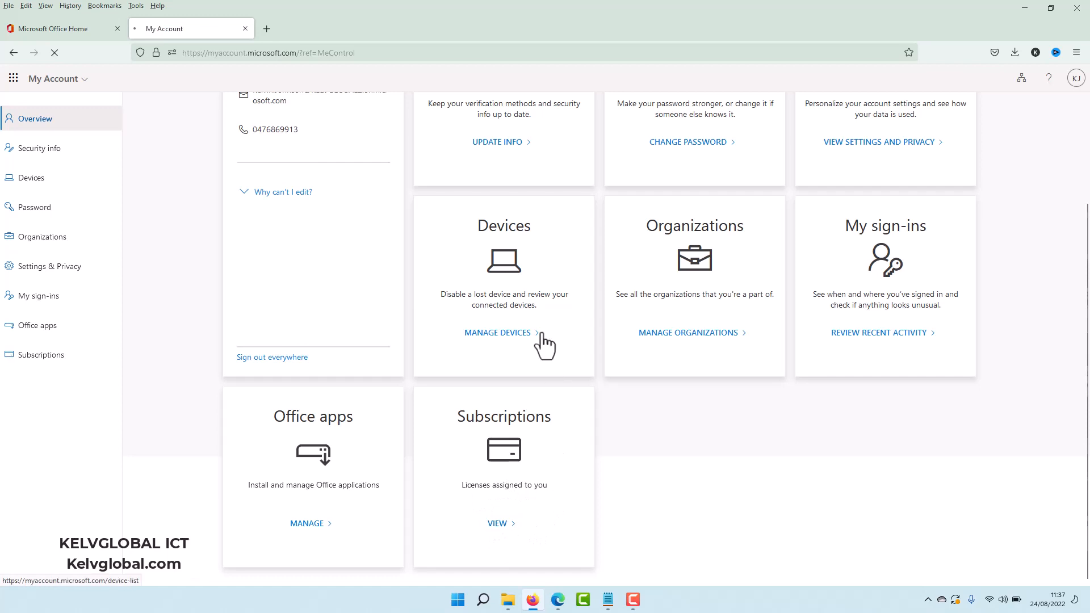
click(497, 524)
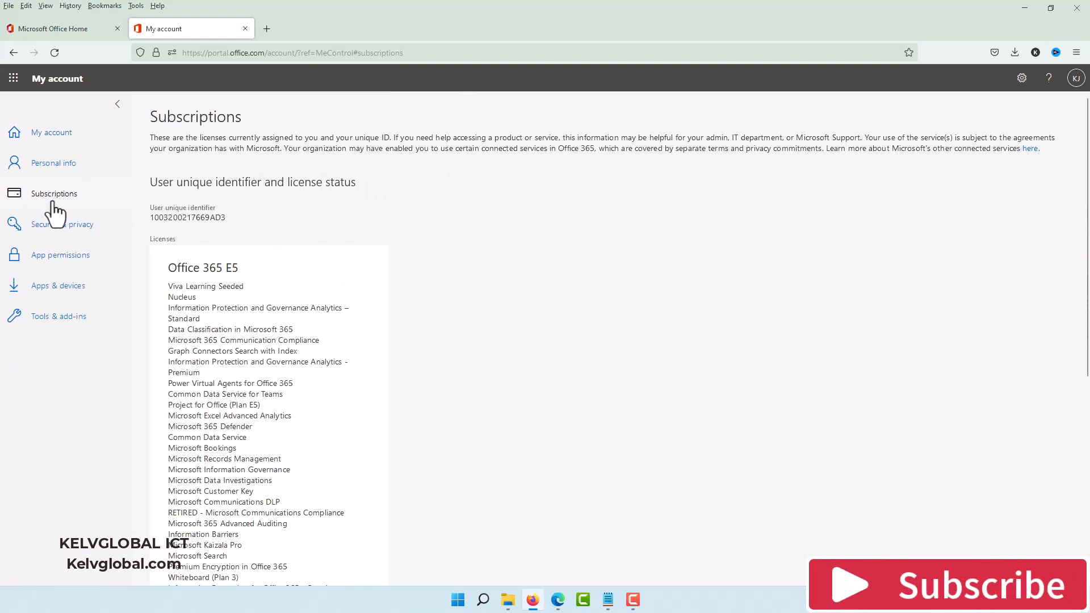
mouse_move(169, 300)
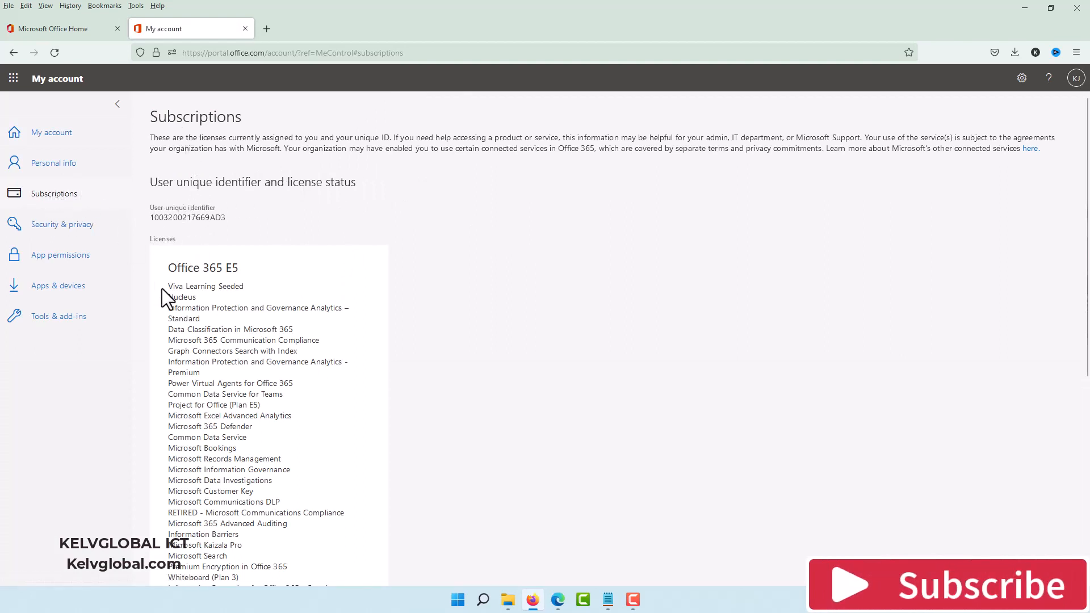
mouse_move(206, 305)
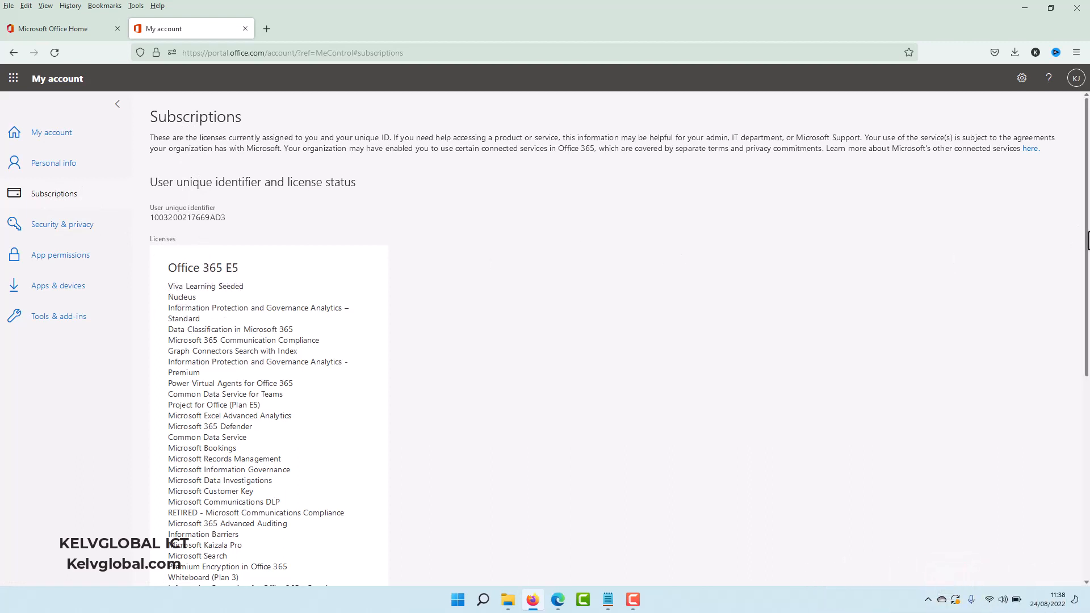
- Scroll through the Office 365 E5 license's included apps, down to Microsoft Teams
scroll(down, 3)
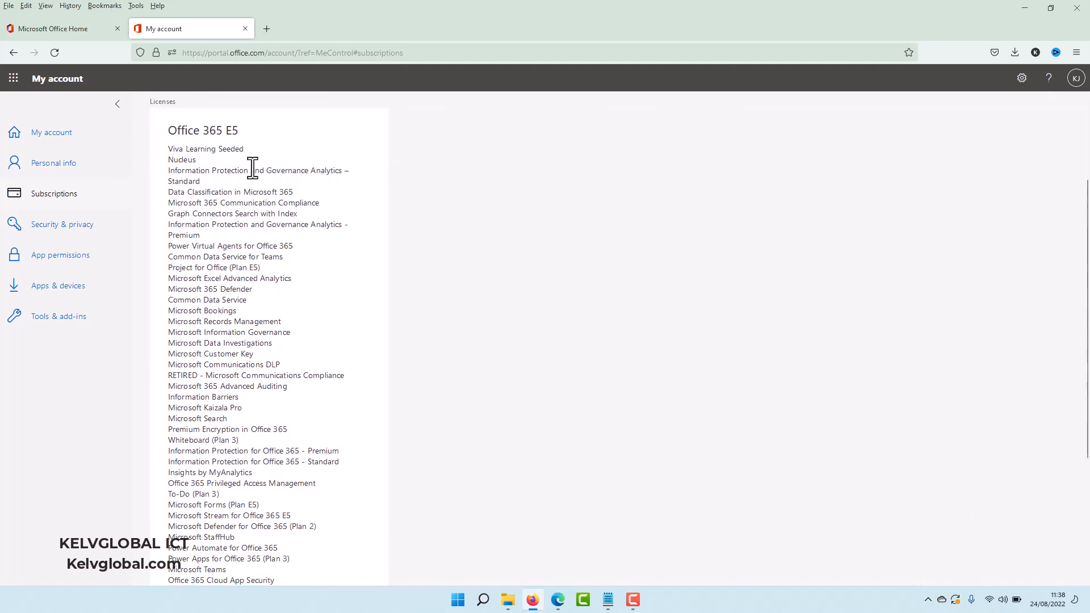
mouse_move(214, 149)
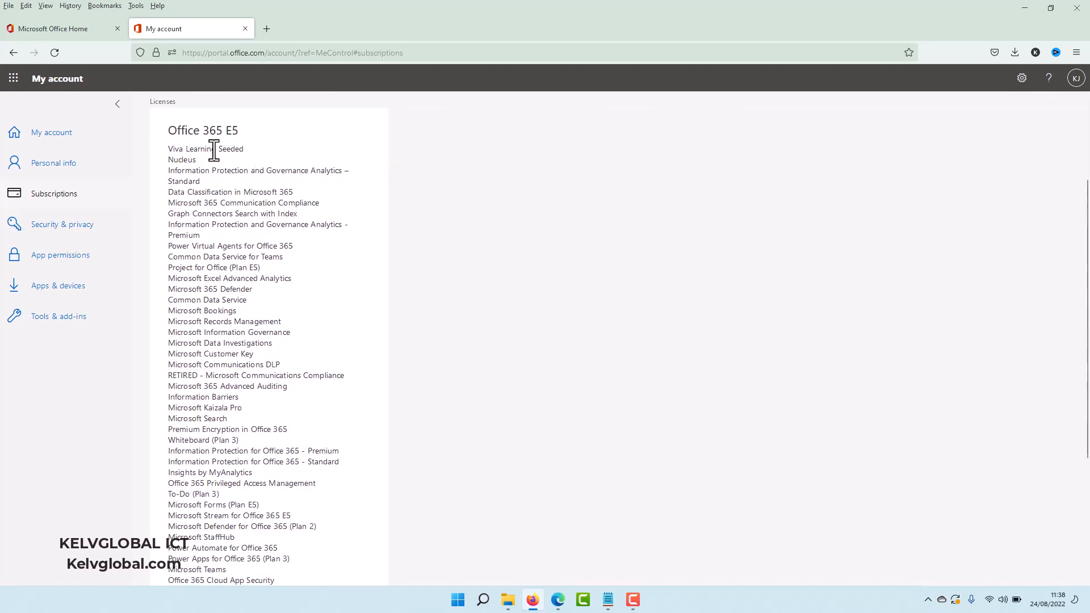
mouse_move(263, 253)
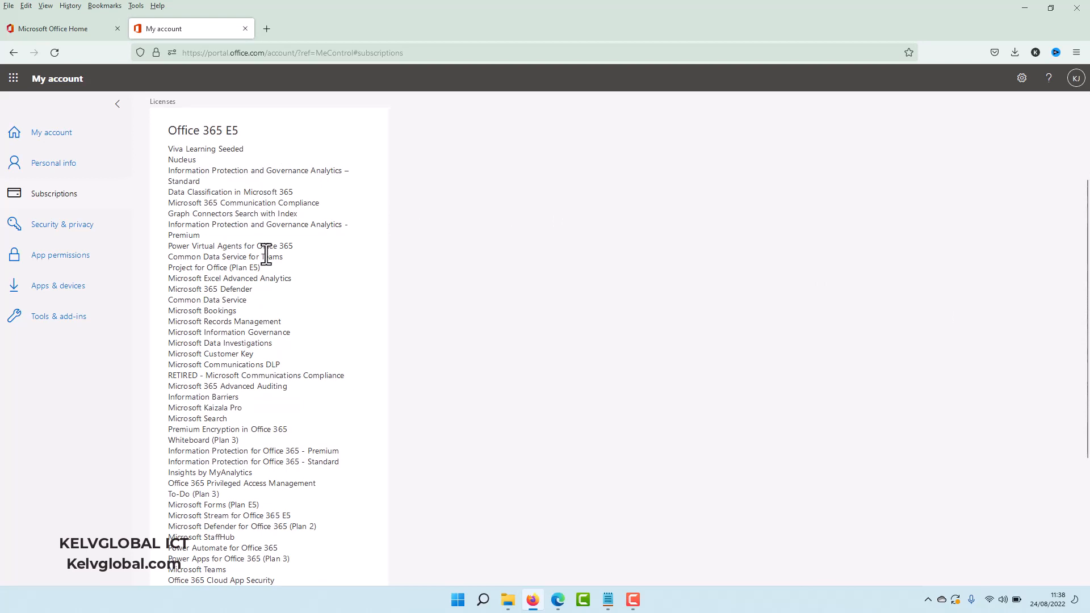